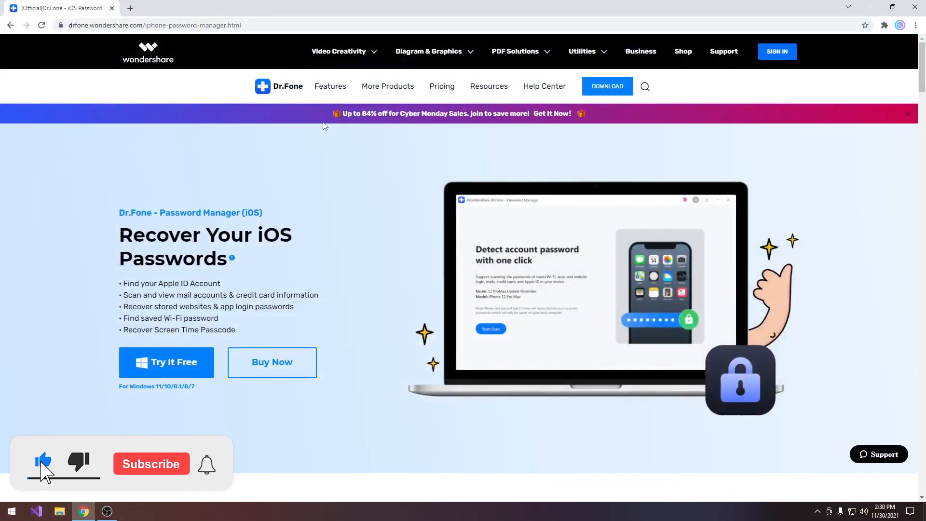
- Launch Dr.Fone from the desktop and scroll through the home grid of phone tool modules
click(152, 465)
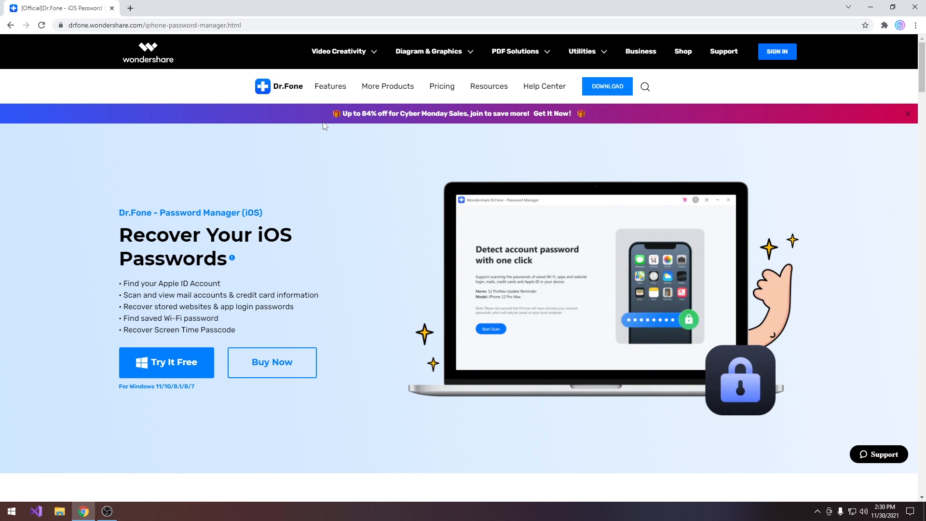
scroll(down, 3)
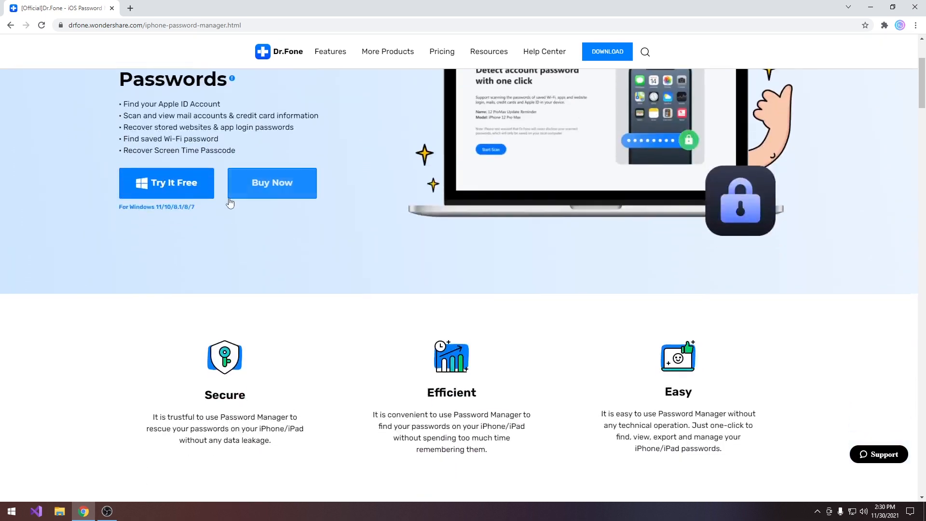
scroll(down, 3)
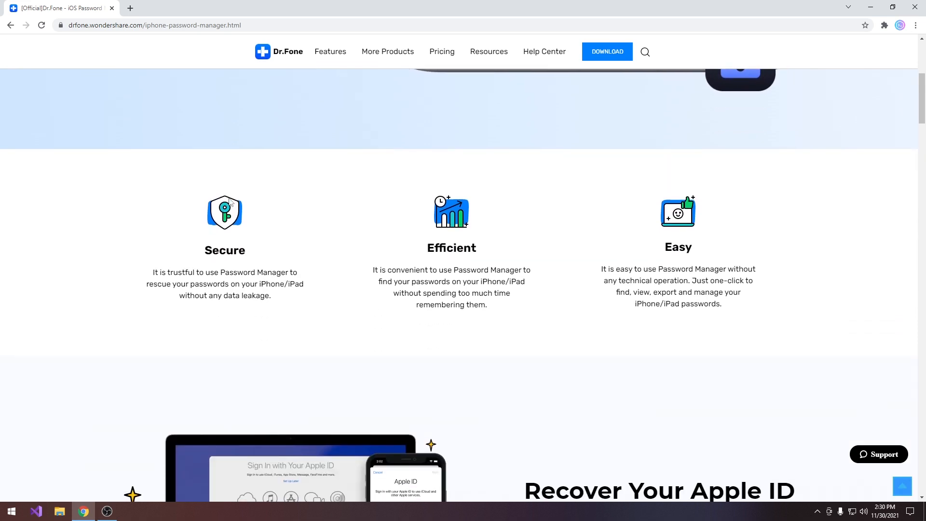
scroll(up, 3)
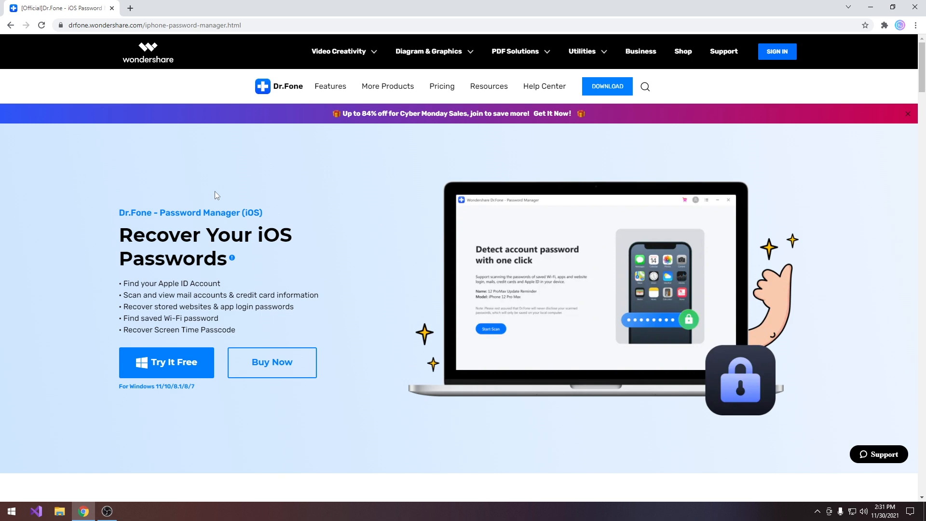
mouse_move(208, 193)
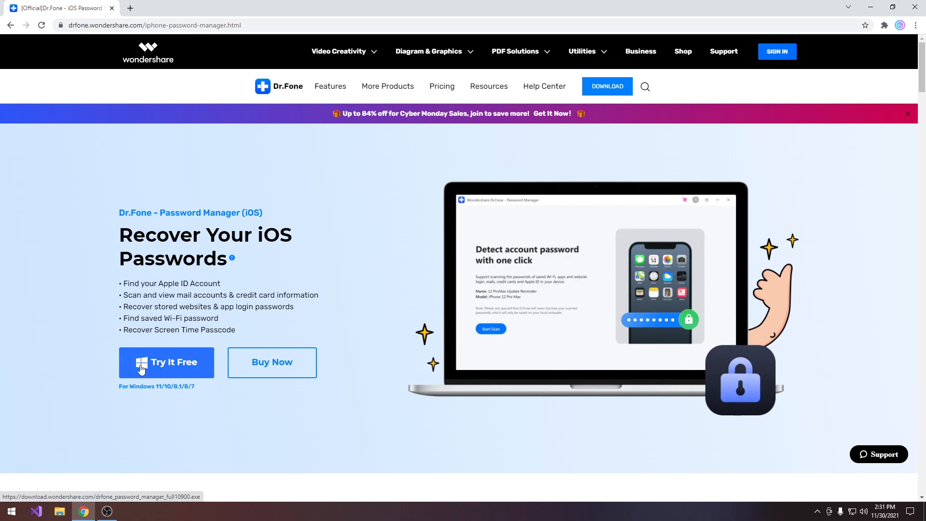
scroll(down, 3)
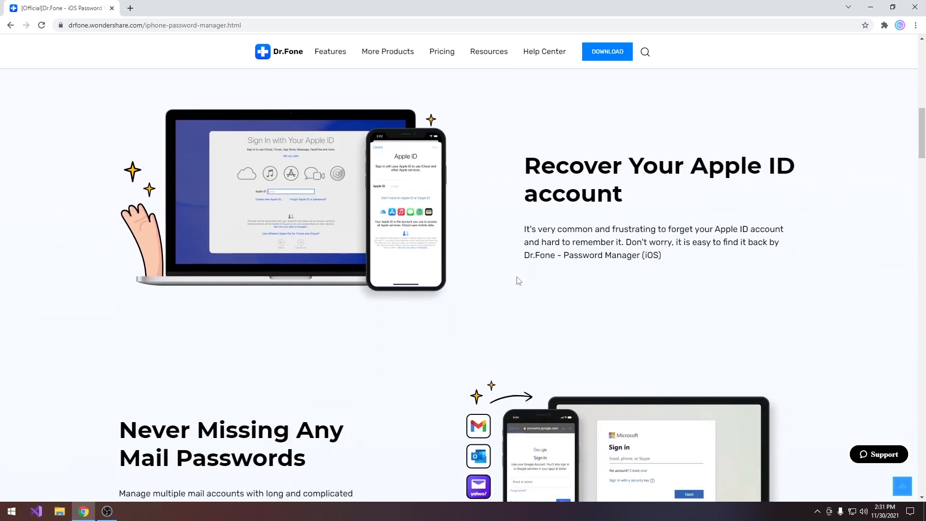
scroll(down, 3)
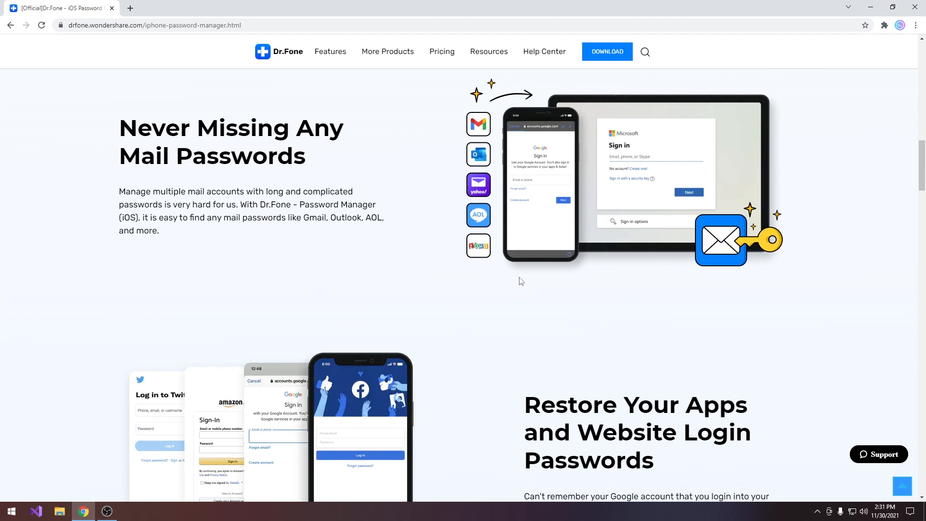
scroll(down, 3)
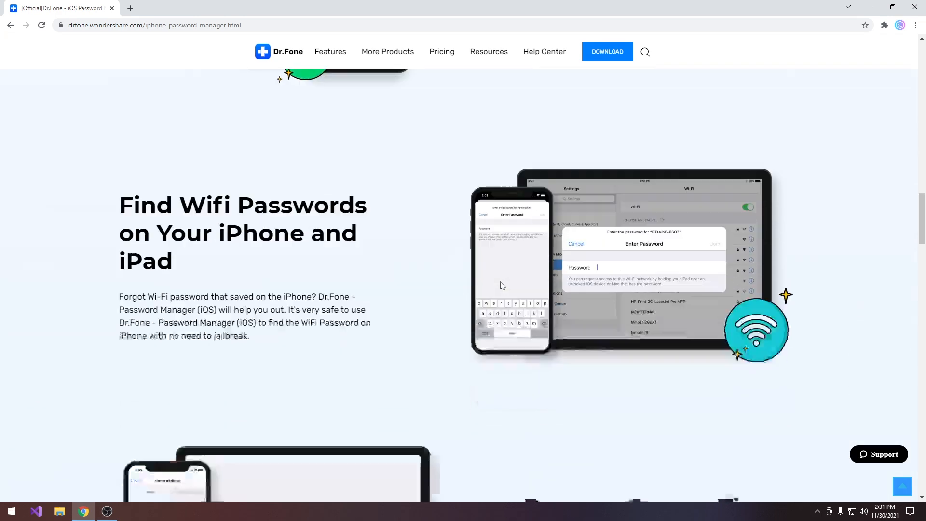
scroll(down, 3)
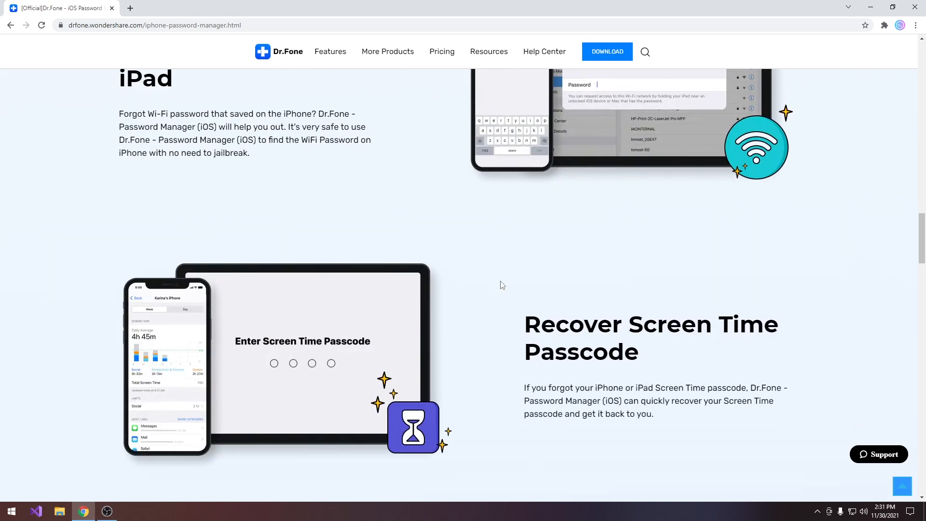
scroll(down, 3)
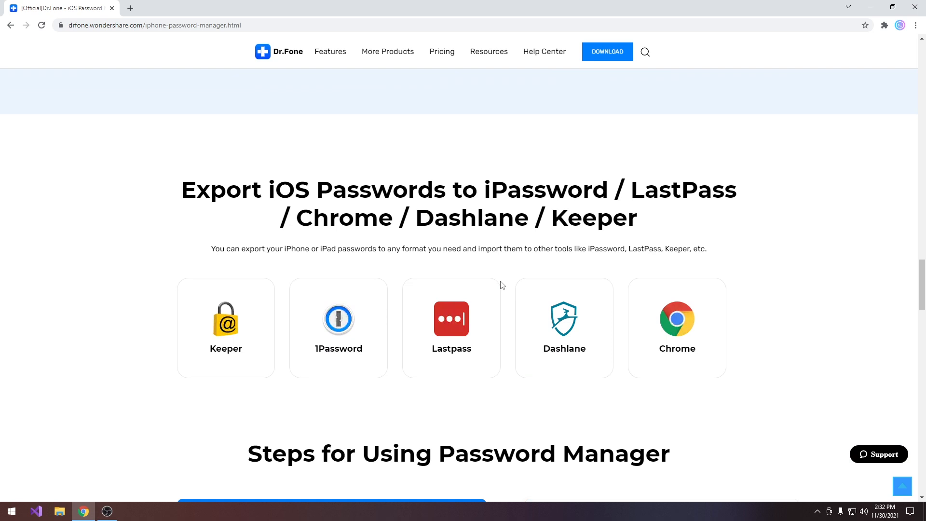
scroll(down, 3)
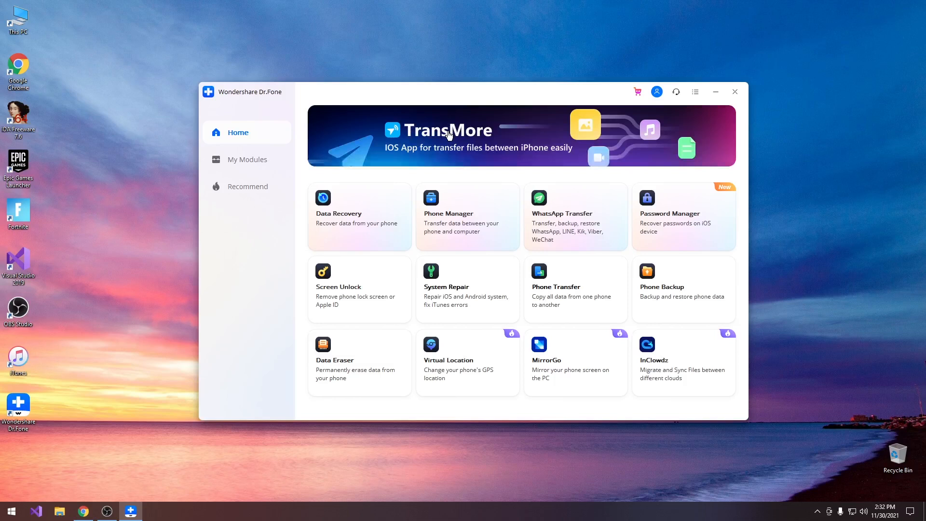
mouse_move(539, 189)
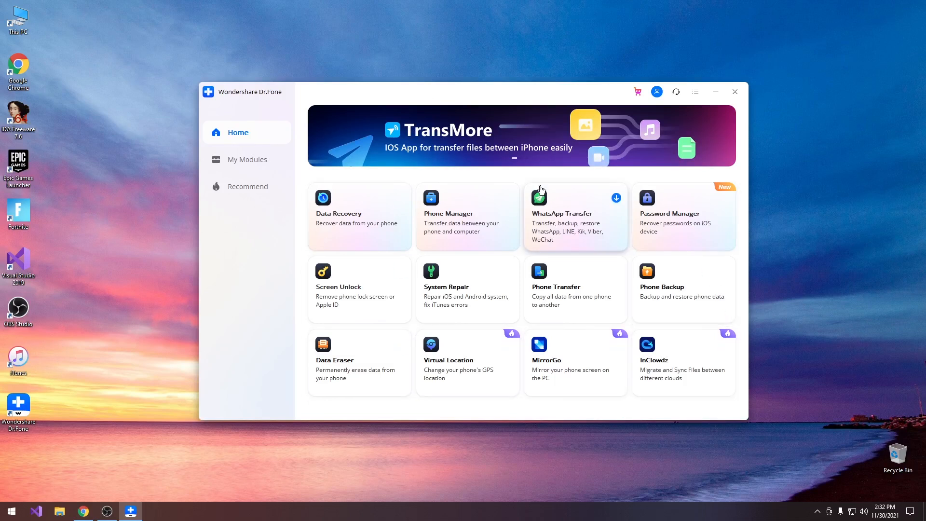
mouse_move(378, 211)
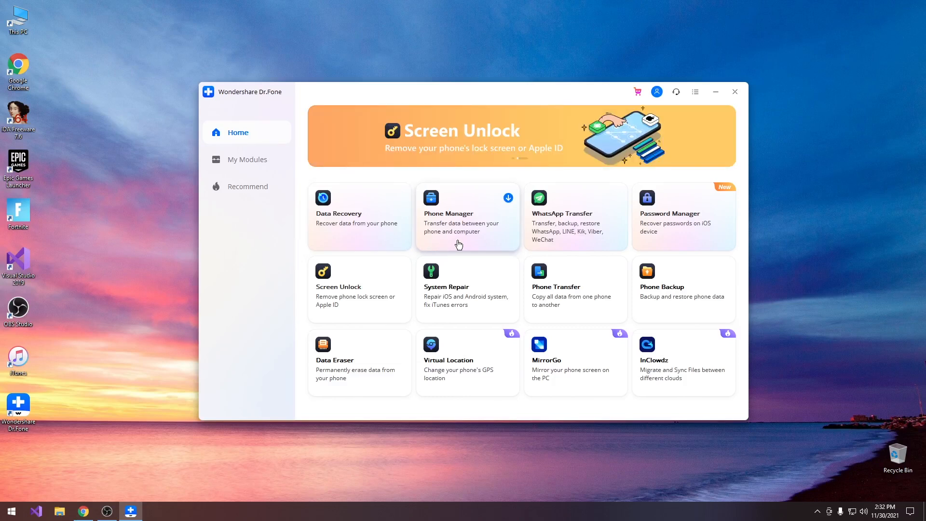
mouse_move(549, 248)
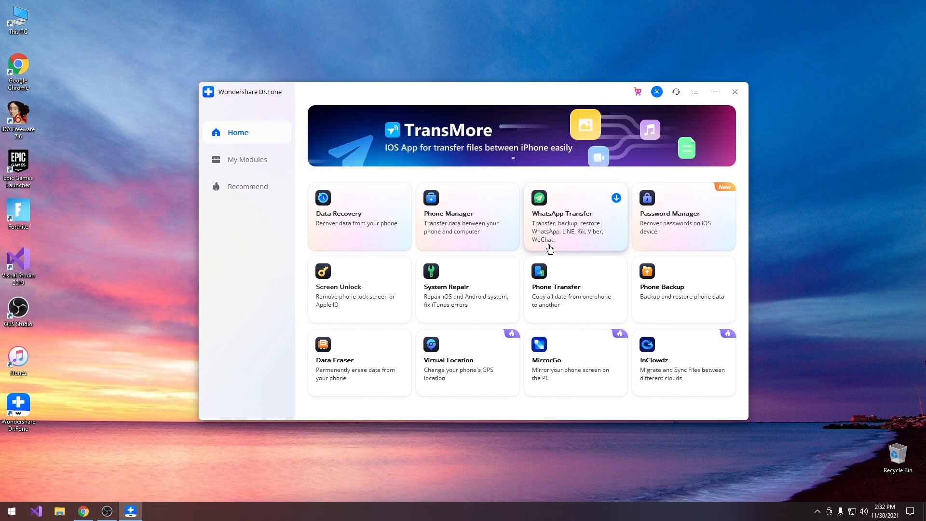
mouse_move(711, 242)
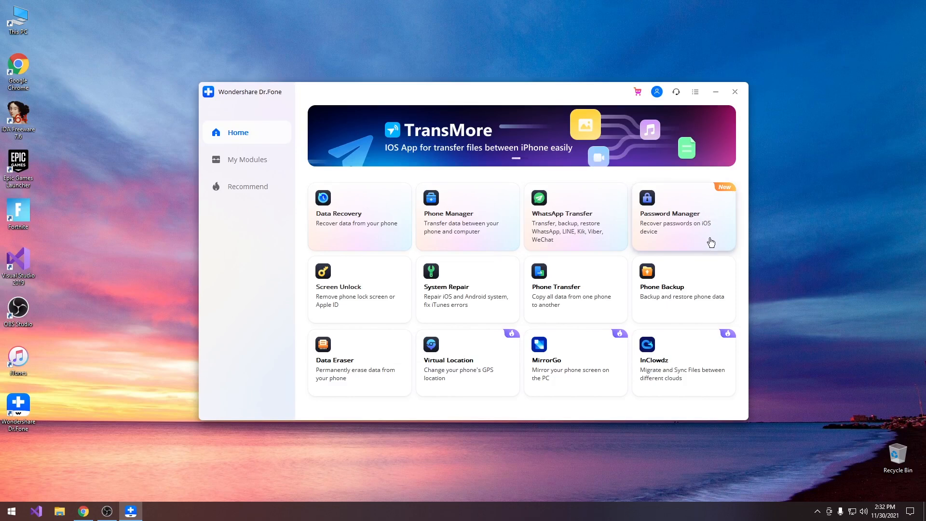
mouse_move(728, 222)
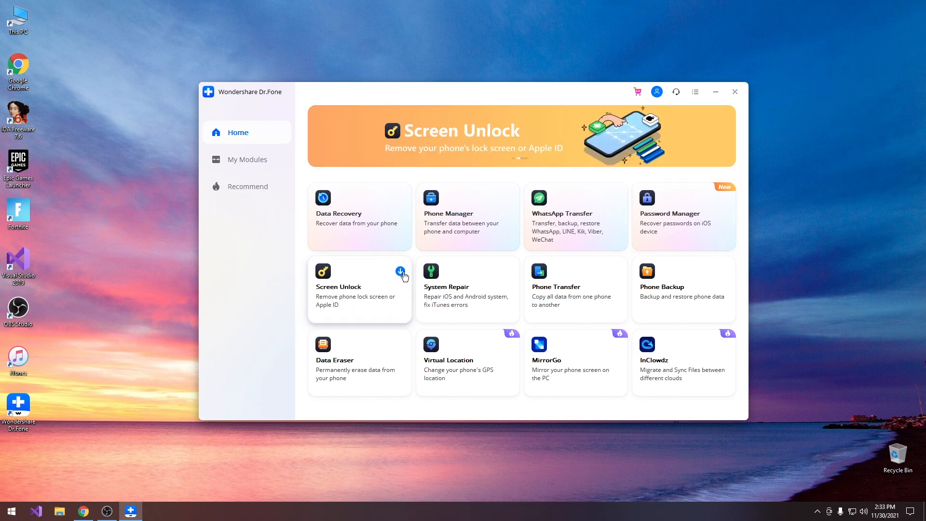
mouse_move(450, 304)
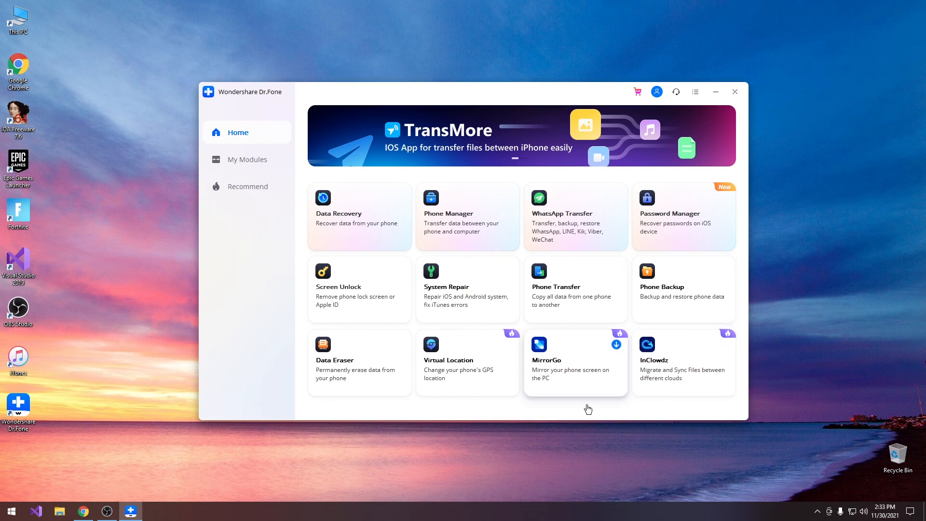
mouse_move(588, 395)
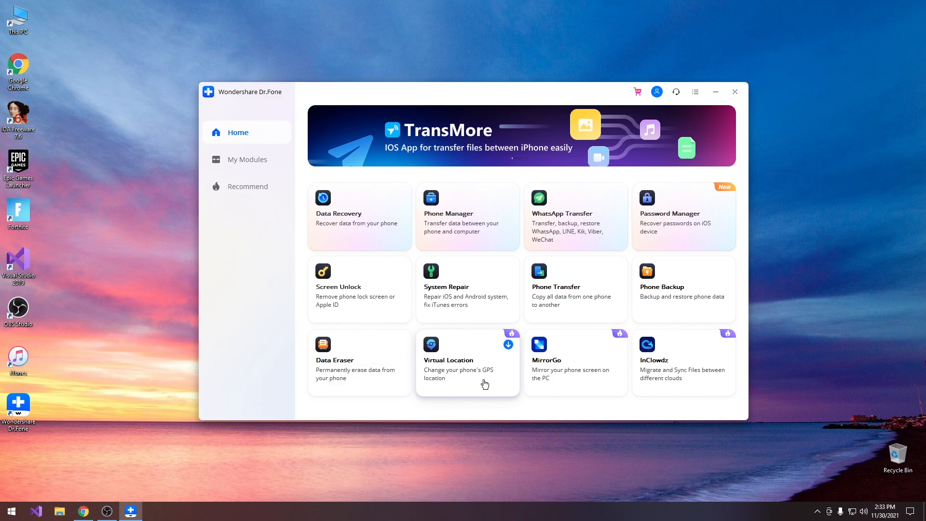
mouse_move(378, 369)
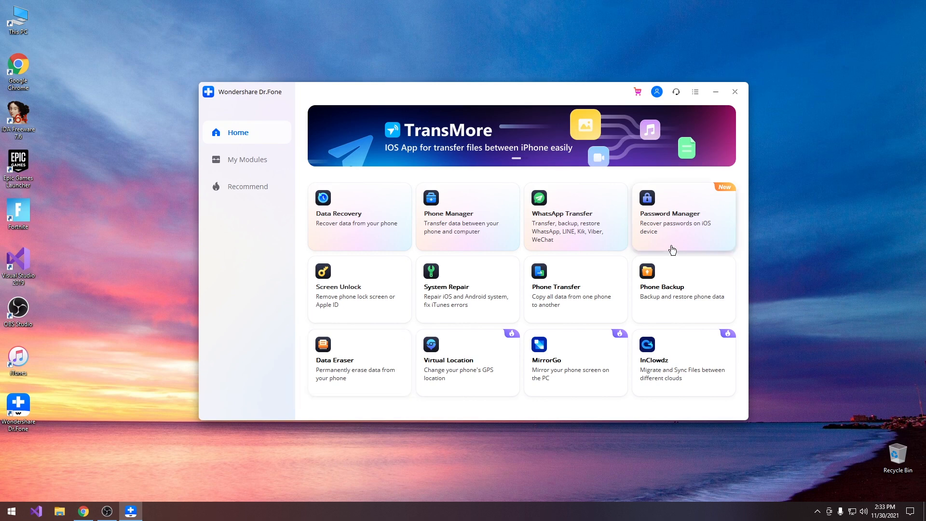
mouse_move(682, 233)
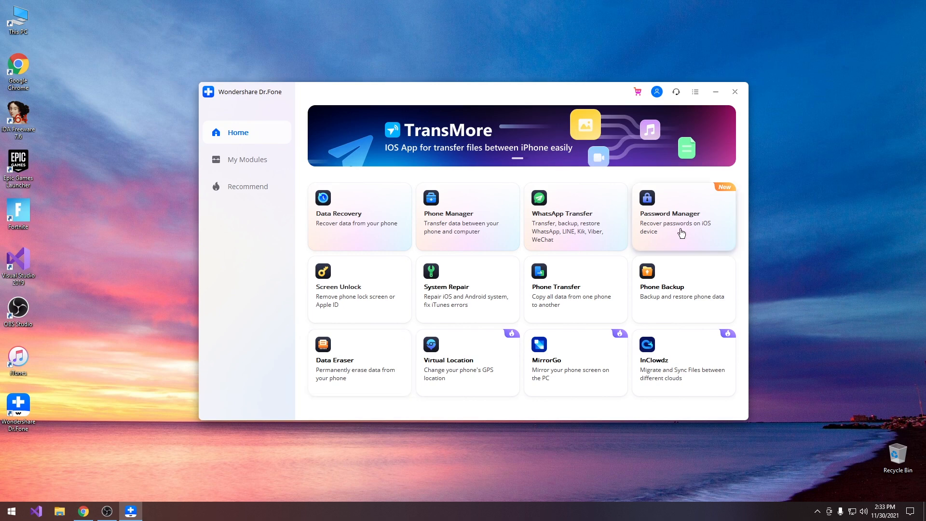
- Choose the Password Manager tile to start the iOS password recovery tool
click(670, 213)
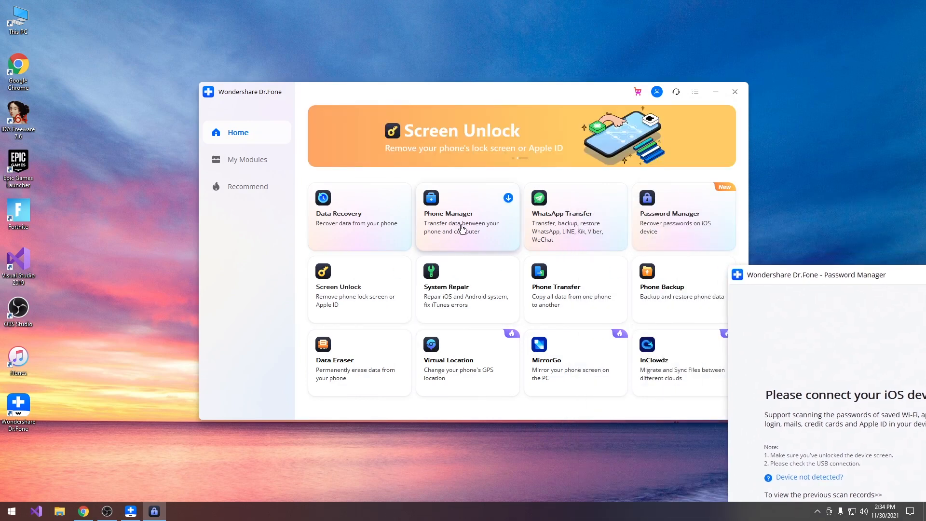
mouse_move(360, 290)
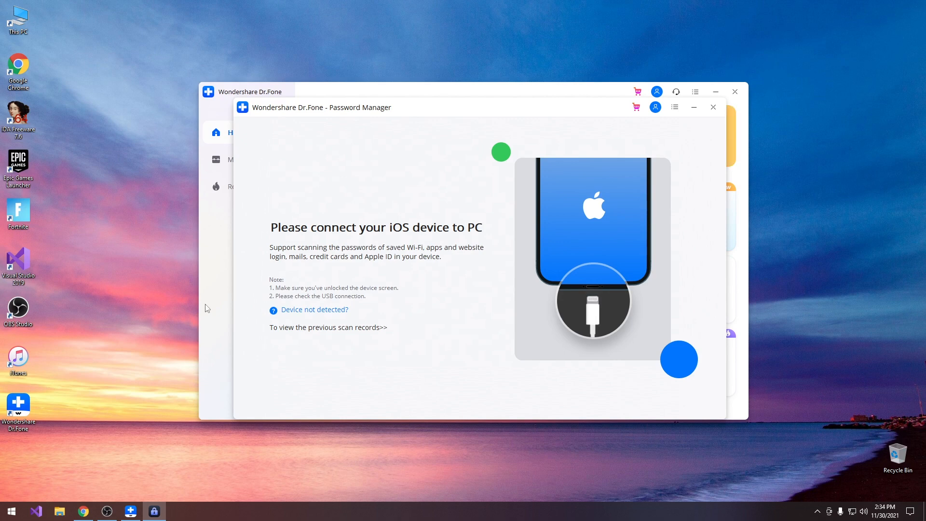
mouse_move(498, 234)
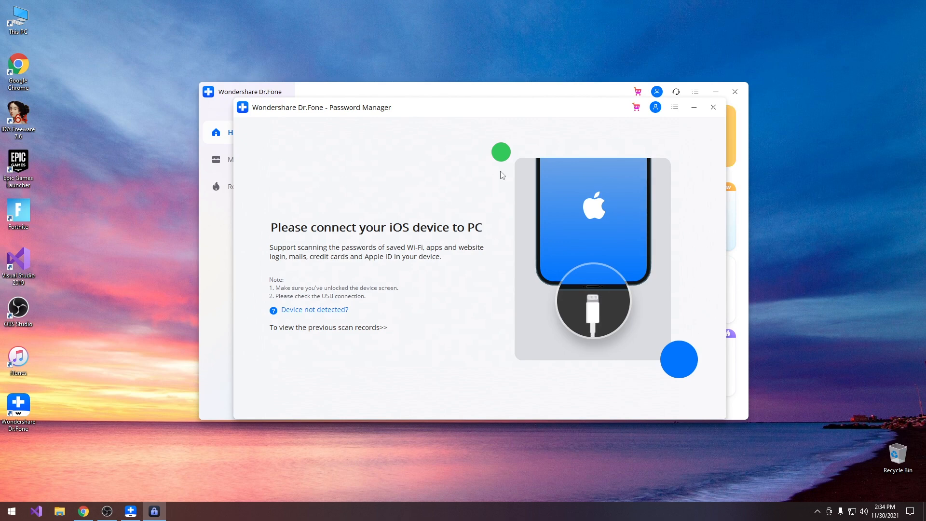
mouse_move(369, 254)
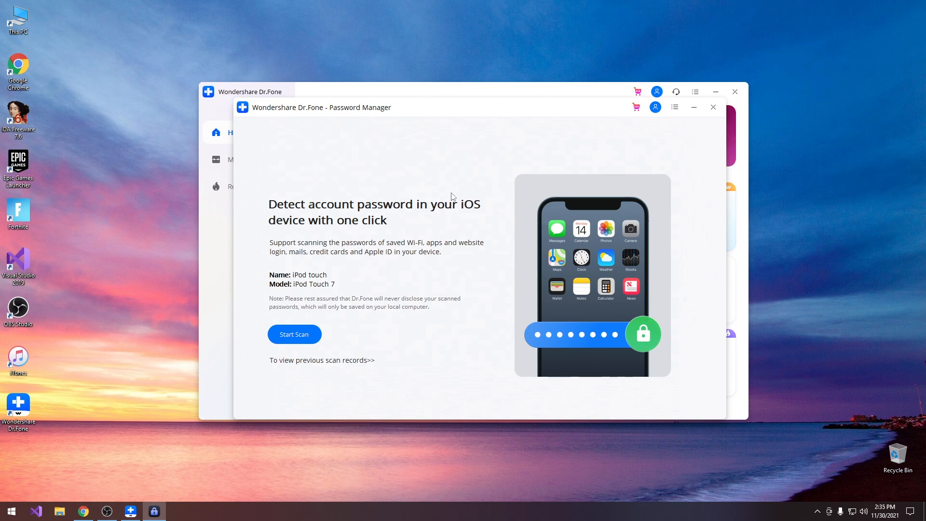
mouse_move(382, 296)
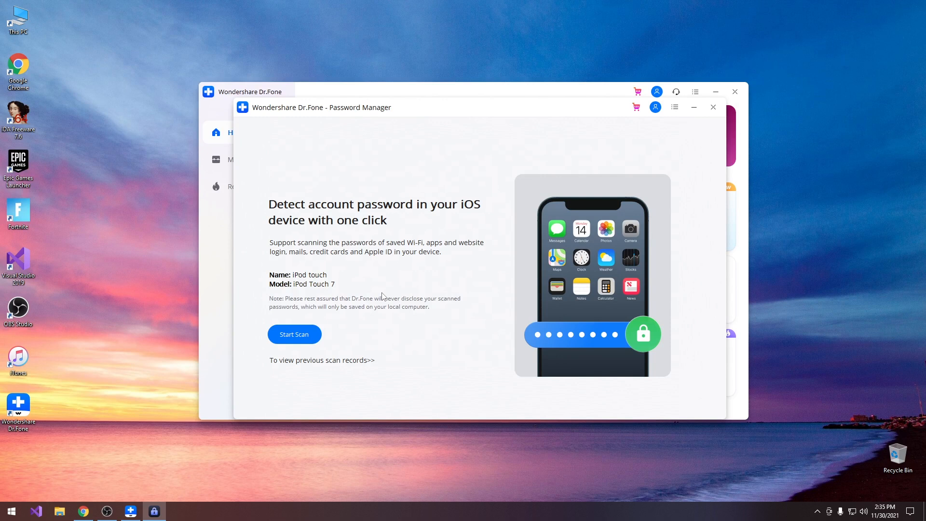
mouse_move(449, 250)
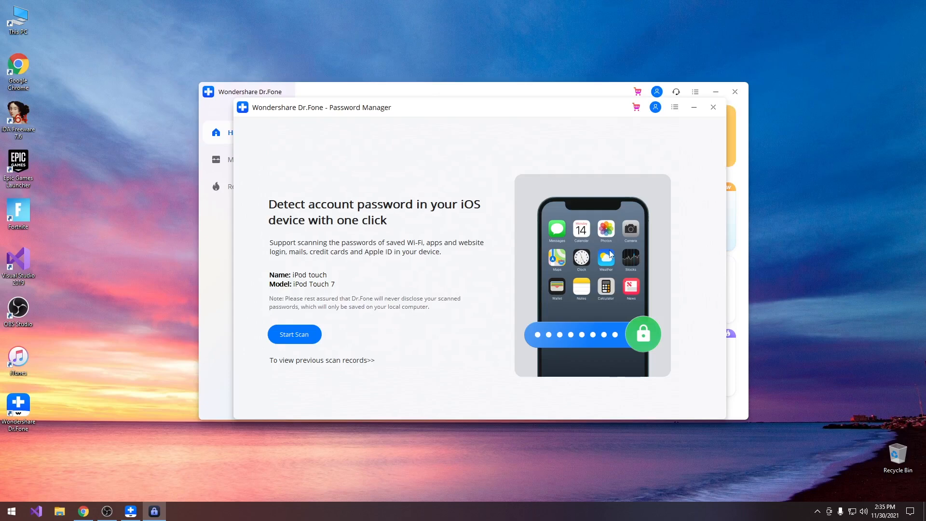
- Start the password scan of the connected iPod Touch 7
click(293, 334)
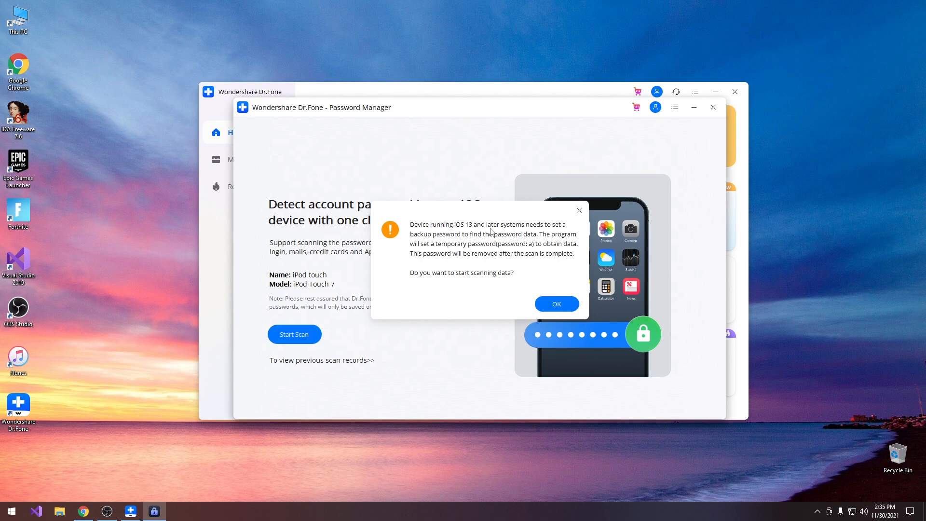
mouse_move(454, 237)
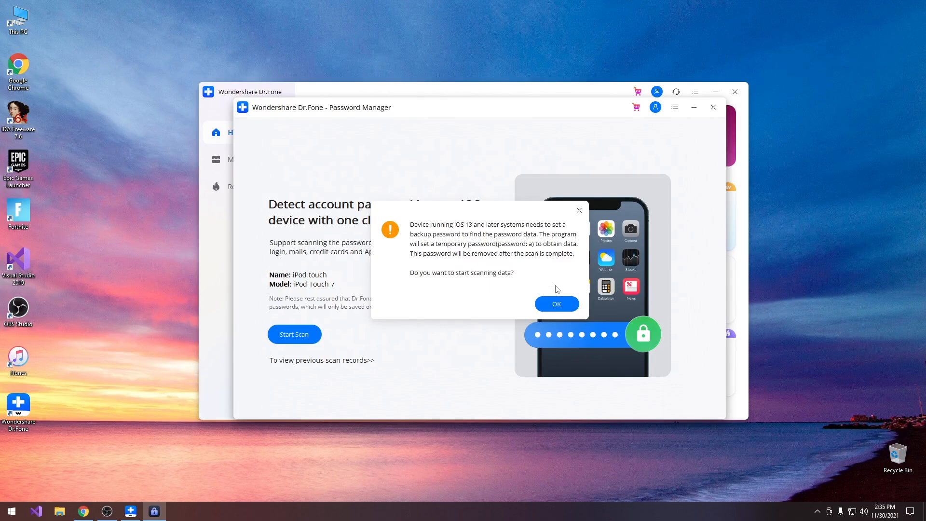
- Accept the temporary backup password notice and submit the iTunes backup password to run the scan
click(556, 304)
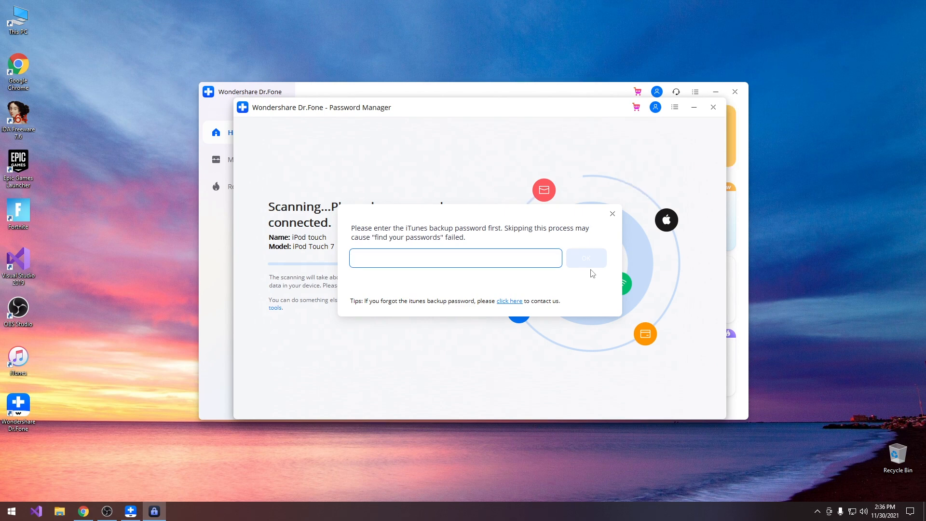
text(*)
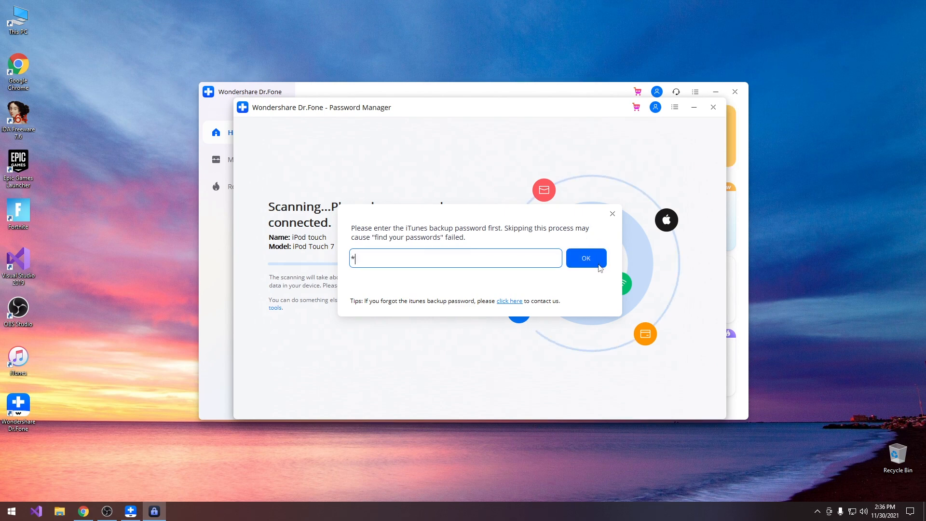
click(585, 259)
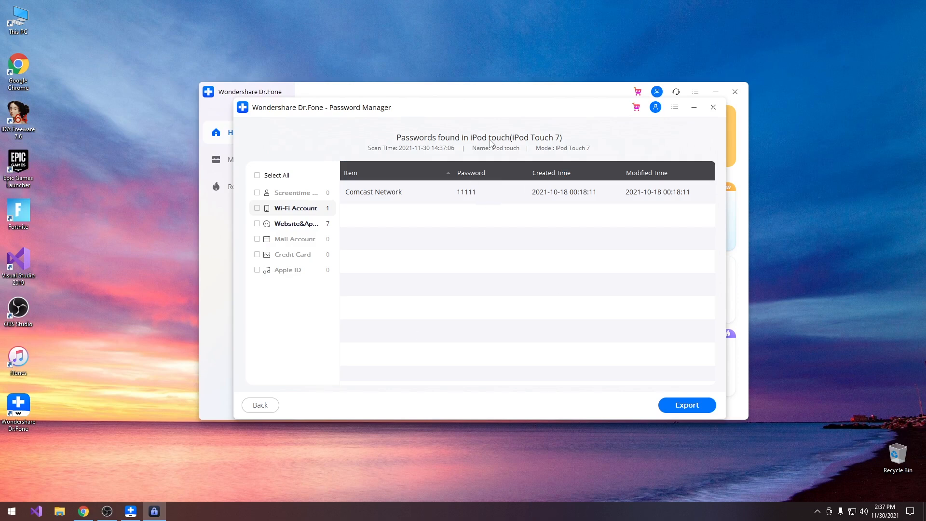
mouse_move(331, 232)
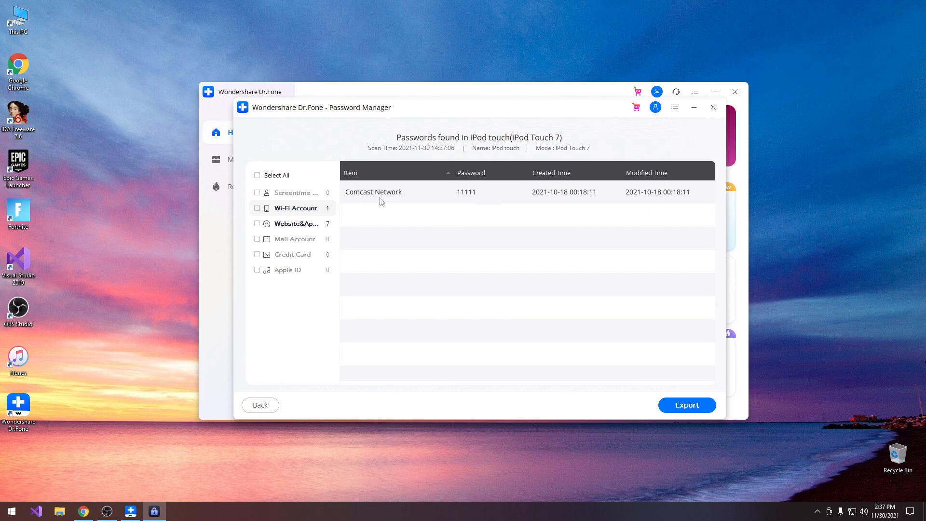
mouse_move(489, 211)
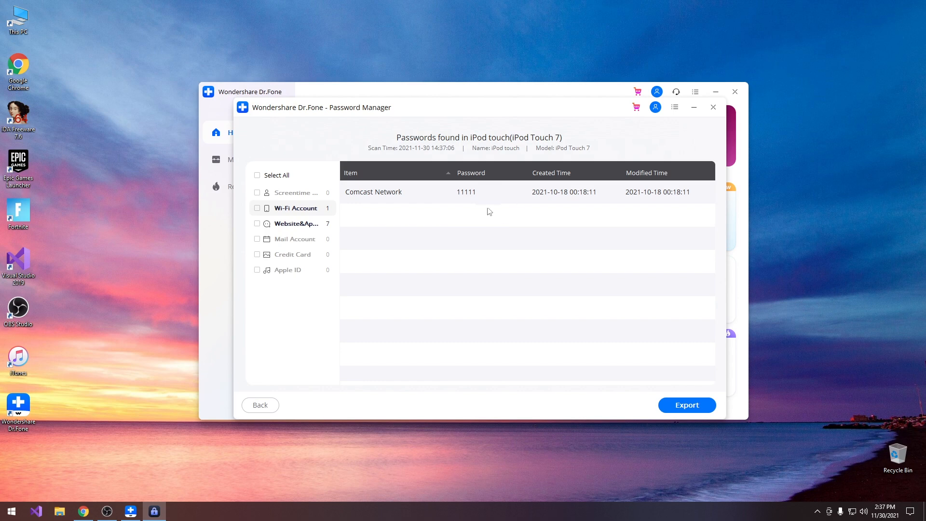
- Show the Website&Apps category with the seven recovered logins
click(295, 223)
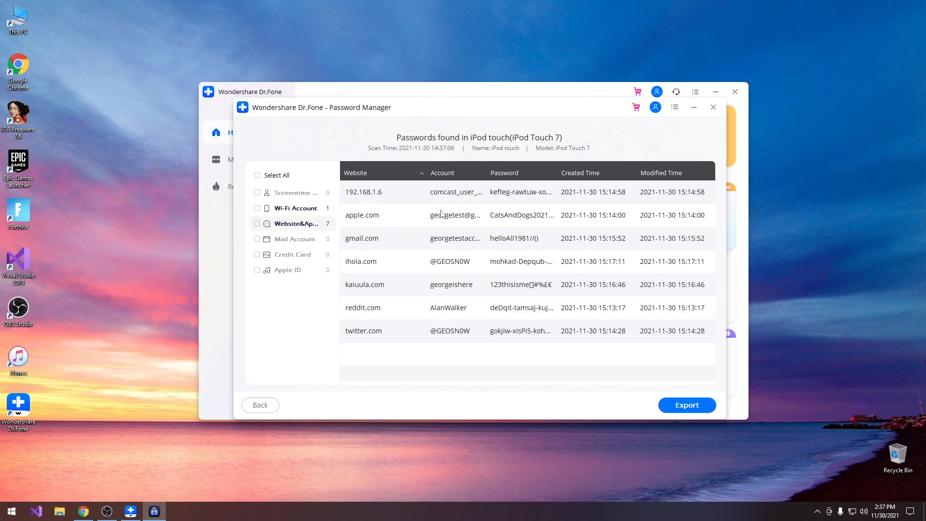
mouse_move(553, 212)
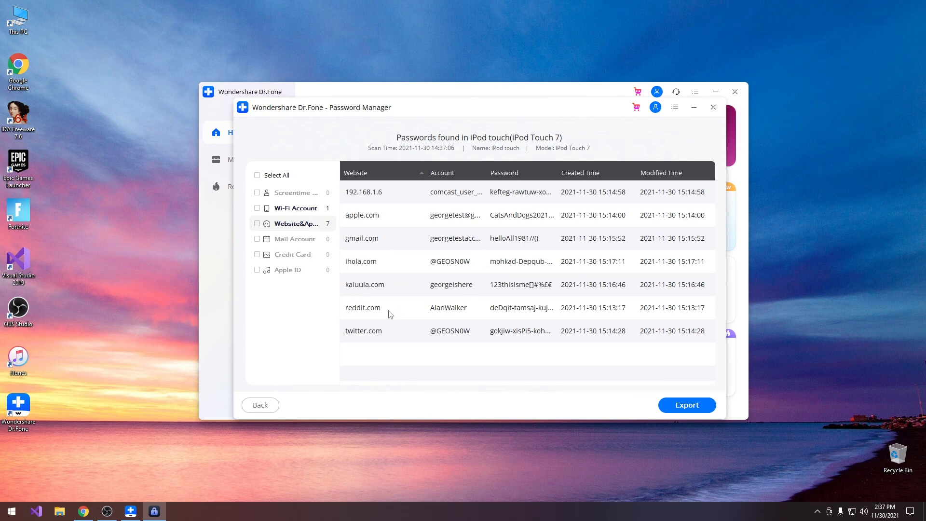
mouse_move(504, 331)
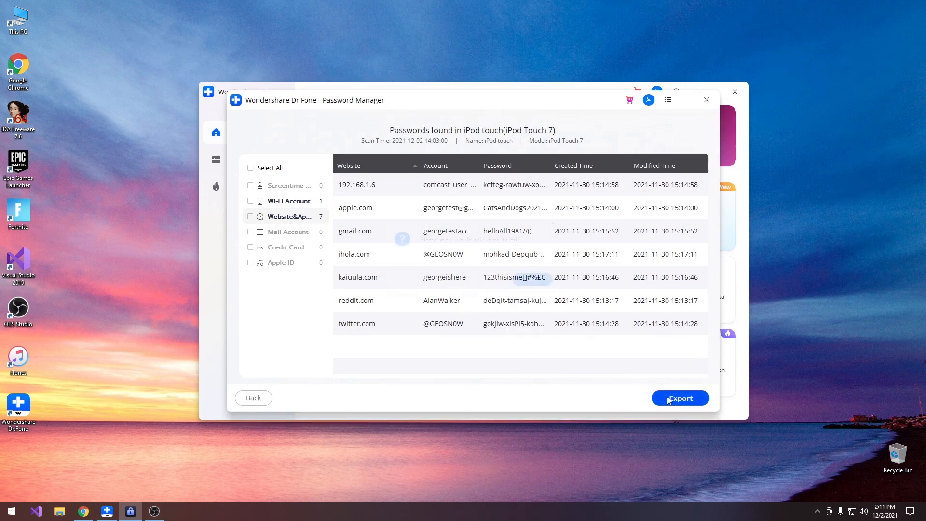
- Begin an export, tick Website&Apps, and reach the CSV format choice
click(679, 397)
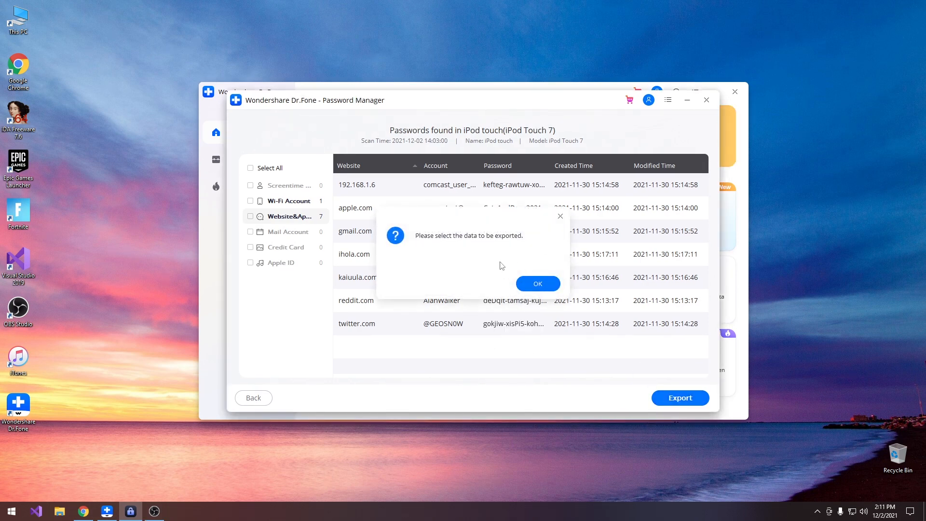
click(537, 283)
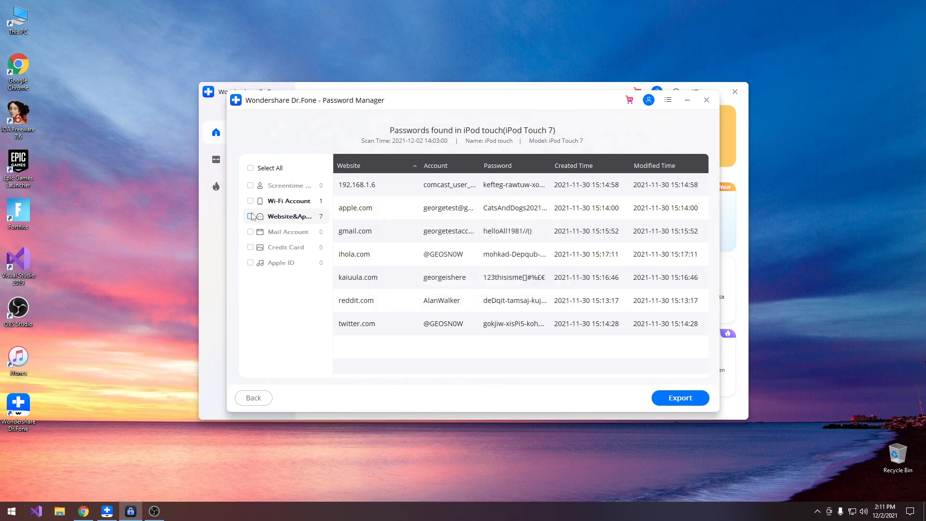
click(250, 216)
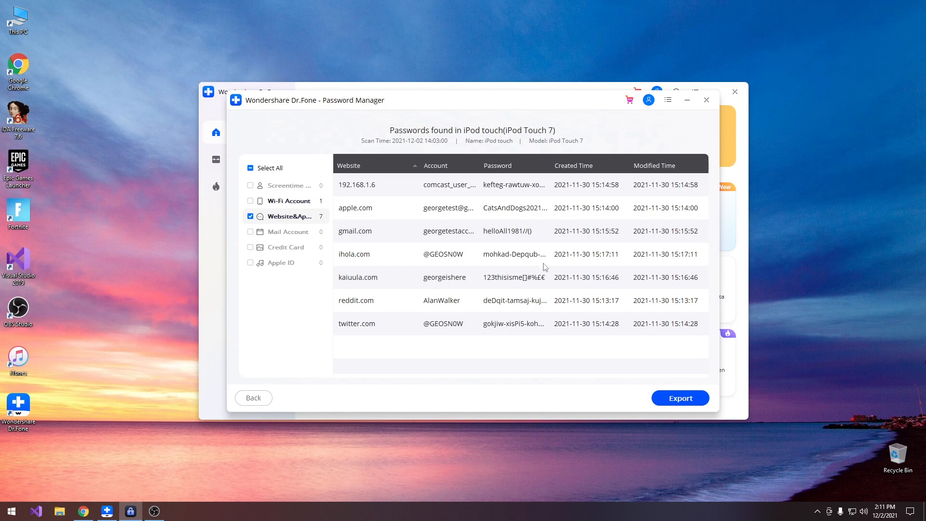
click(679, 398)
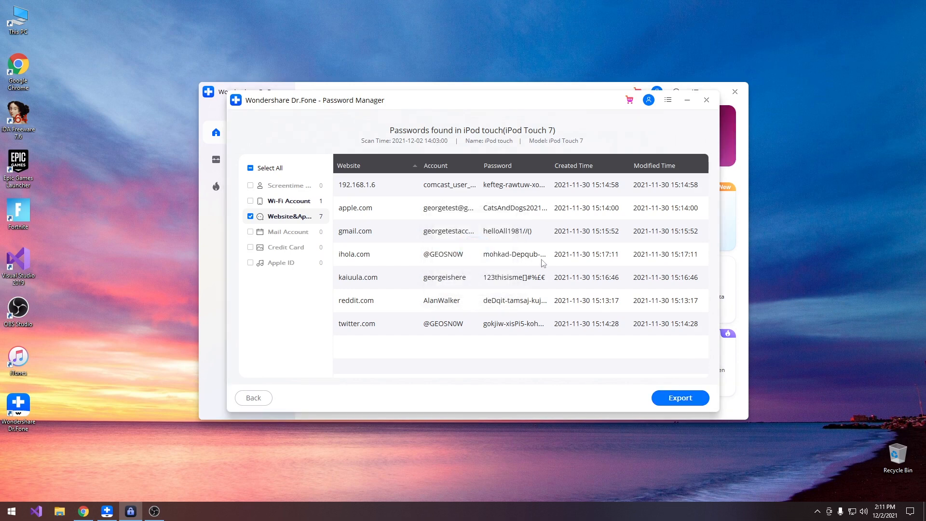
click(679, 398)
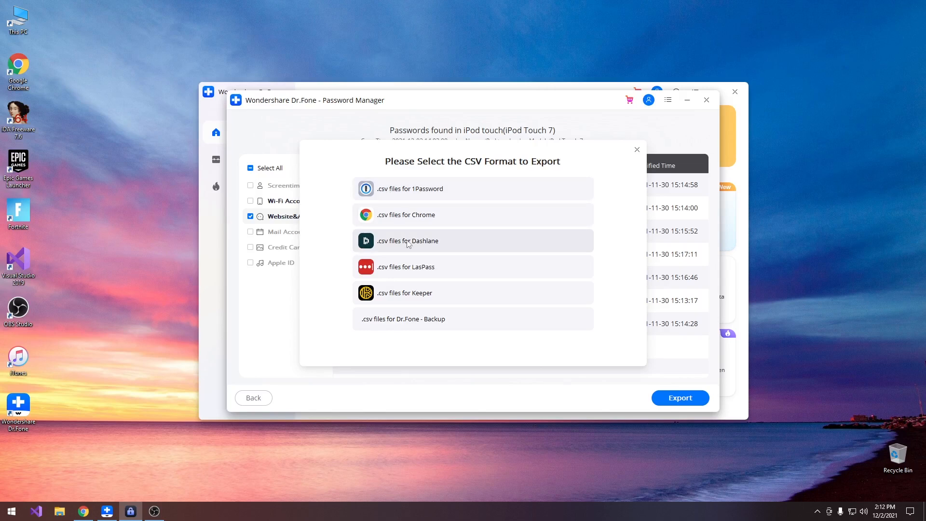
mouse_move(438, 292)
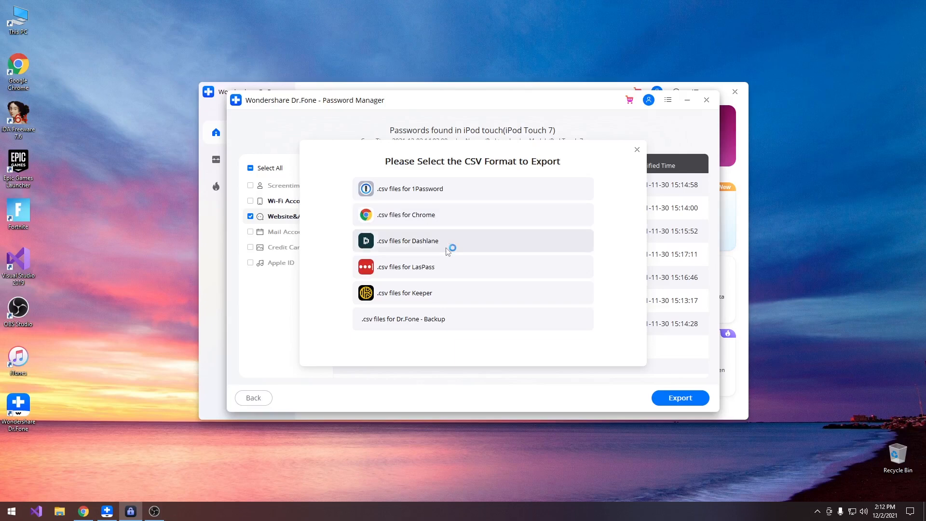
- Export the passwords as Chrome.csv to the desktop and start opening that file
click(679, 397)
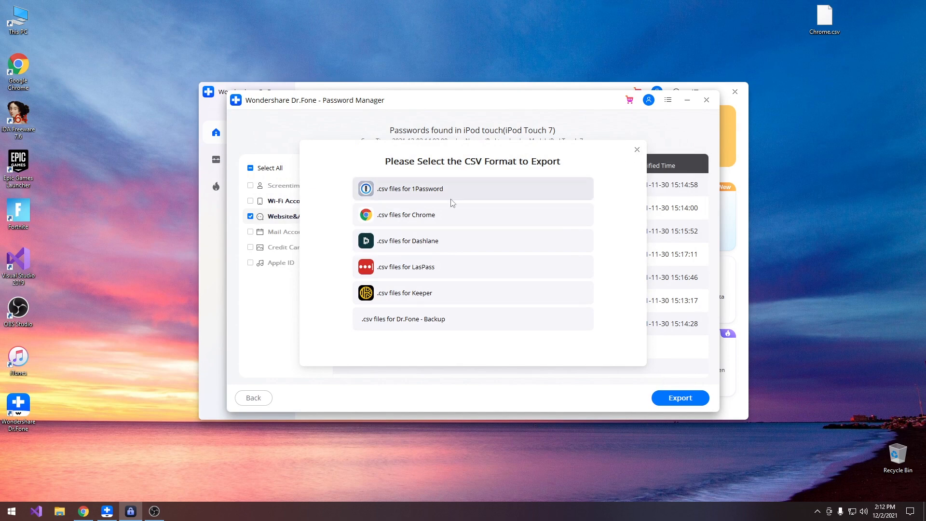
mouse_move(425, 320)
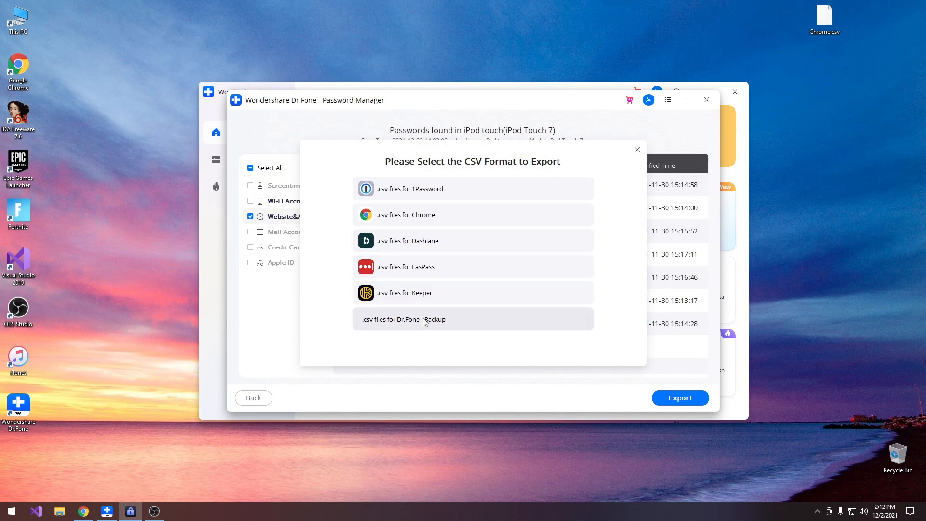
click(681, 398)
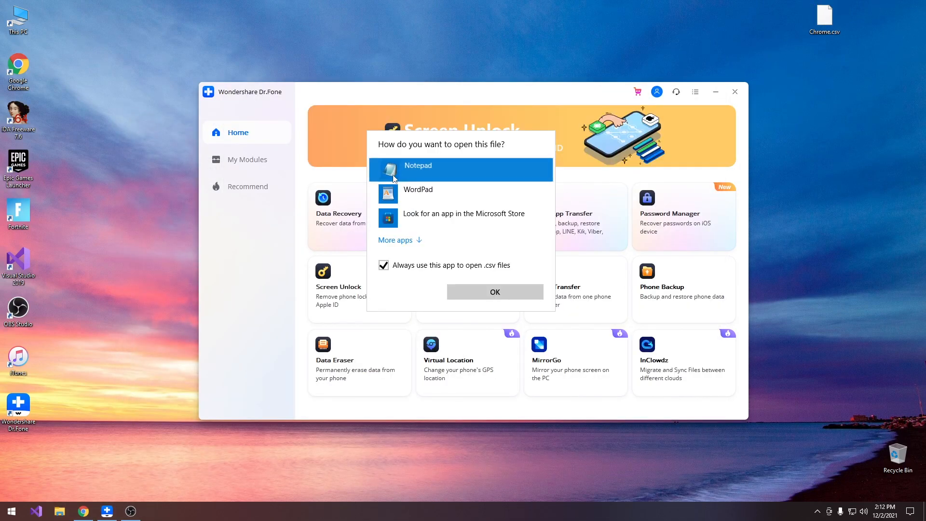
- Pick Notepad for the CSV prompt, then select the Password Manager module again
click(494, 291)
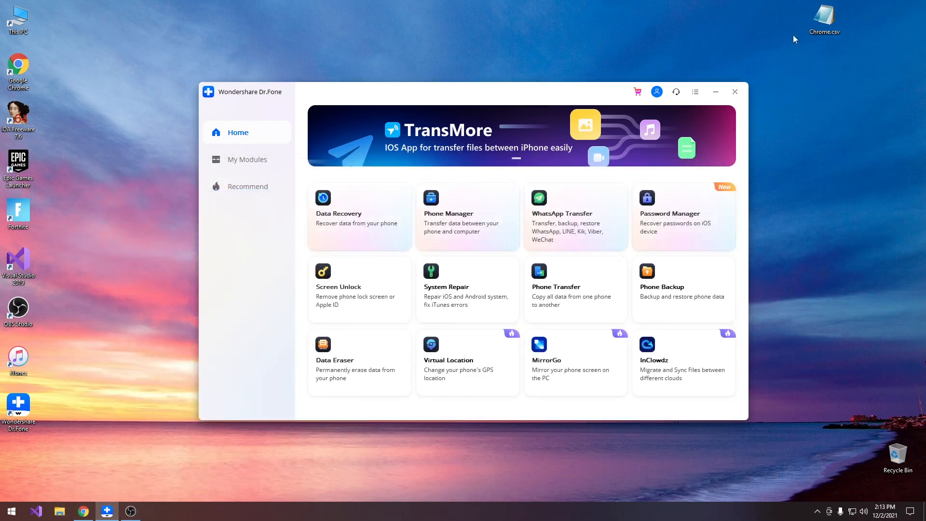
mouse_move(804, 49)
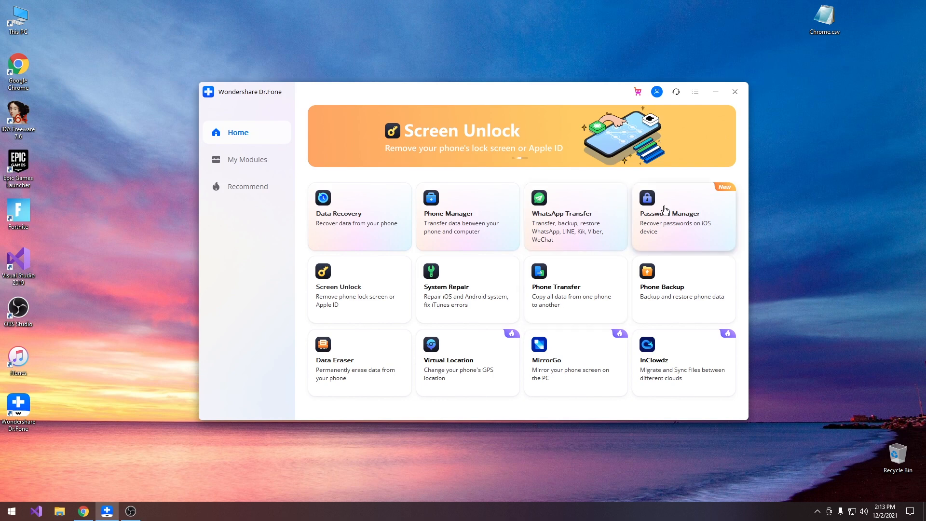
click(683, 215)
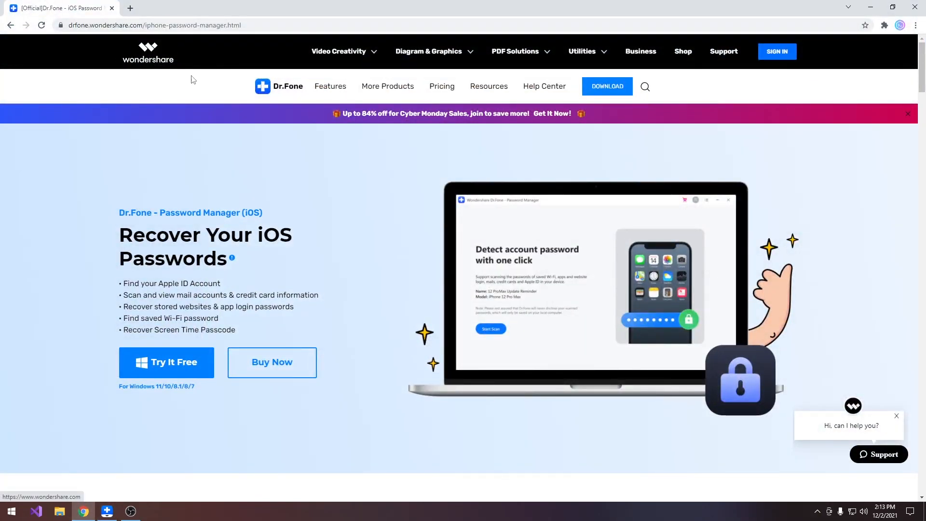
mouse_move(167, 362)
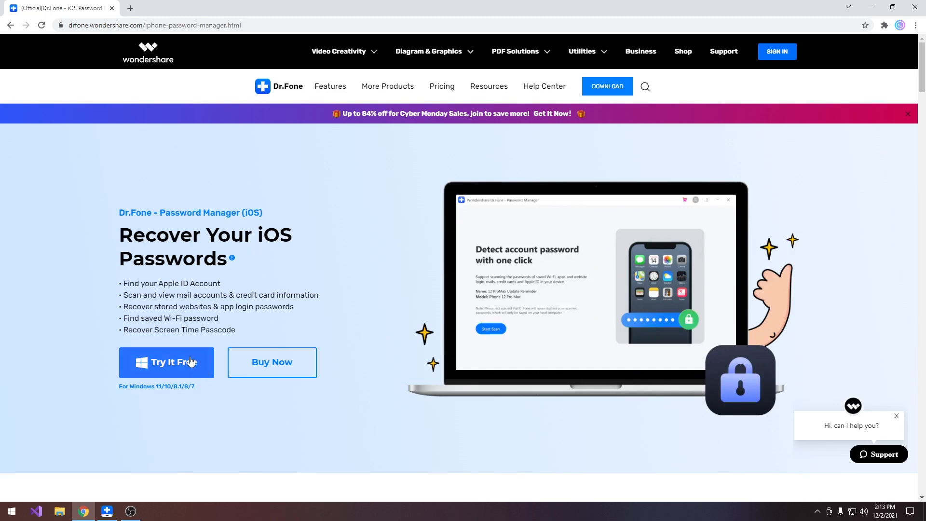
- Download the Dr.Fone Password Manager free trial via Try It Free
click(166, 362)
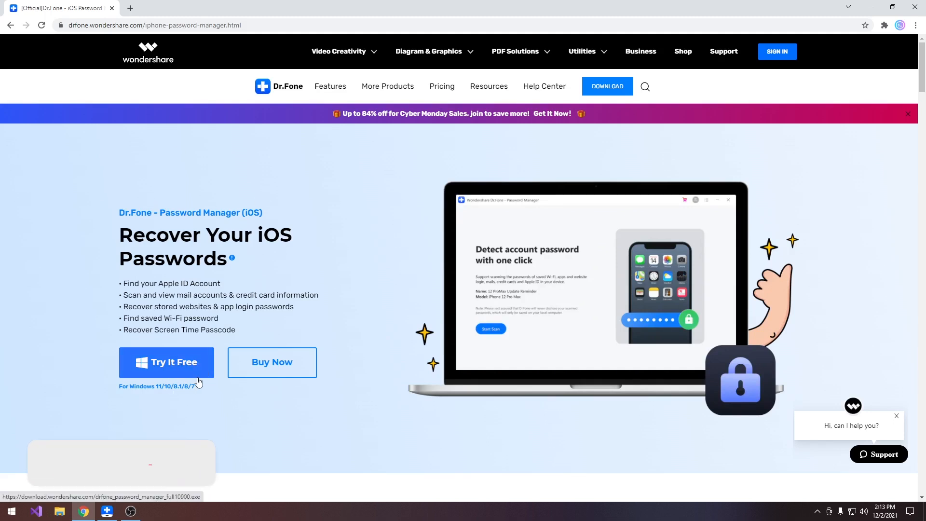